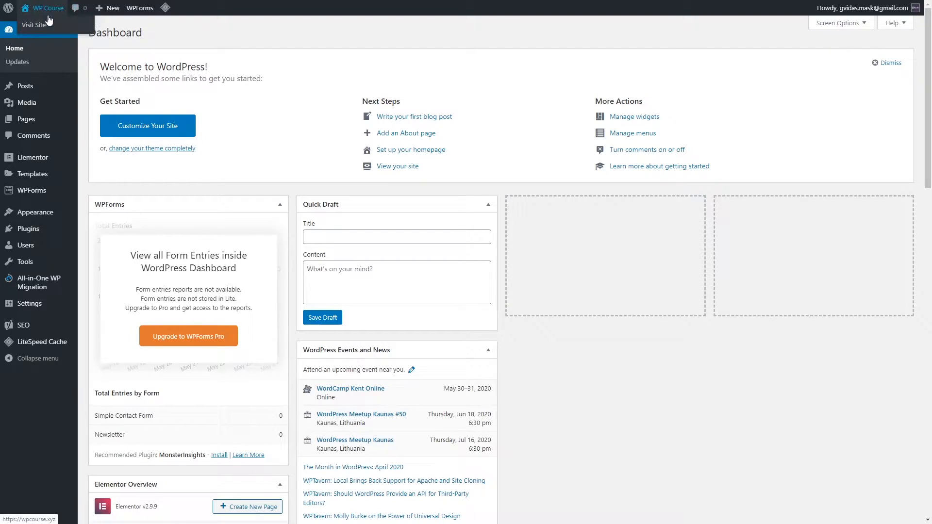
# Step: View the live WP Course front end with its Hello world post
pyautogui.click(34, 26)
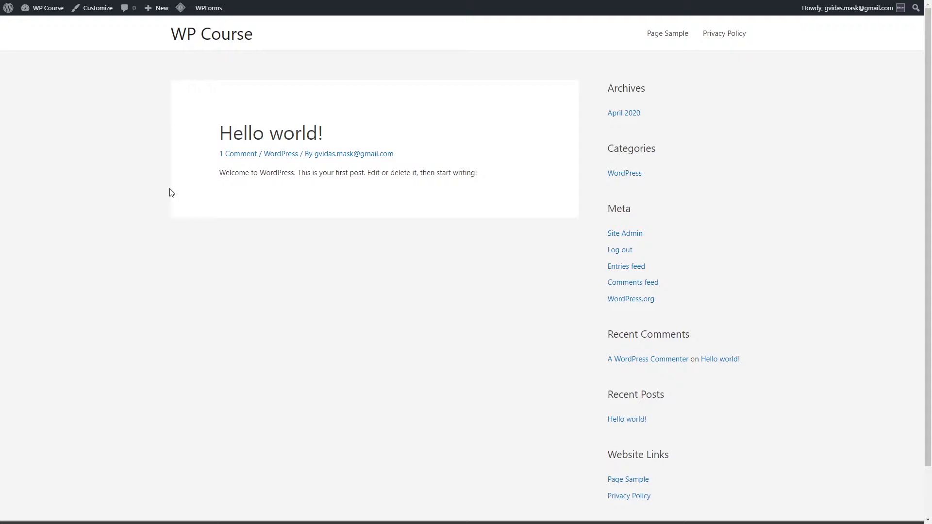
pyautogui.scroll(-3)
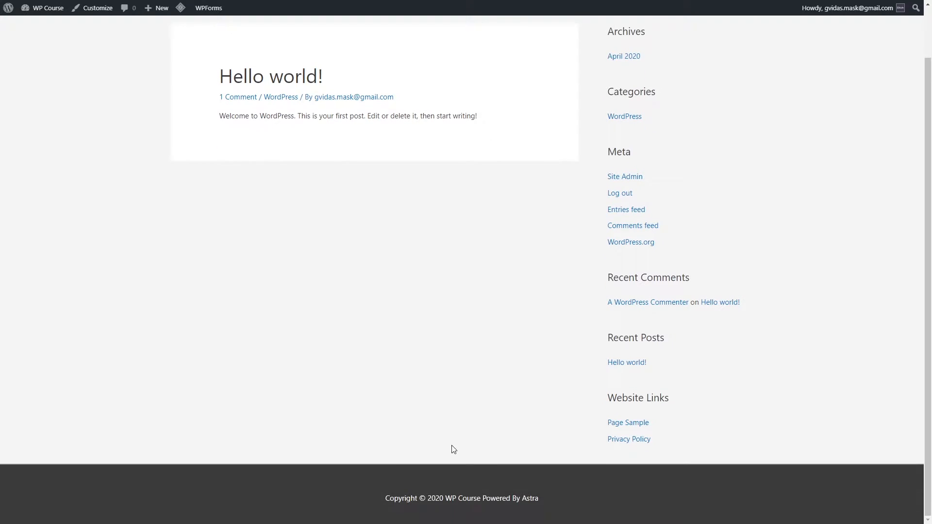
pyautogui.moveTo(430, 512)
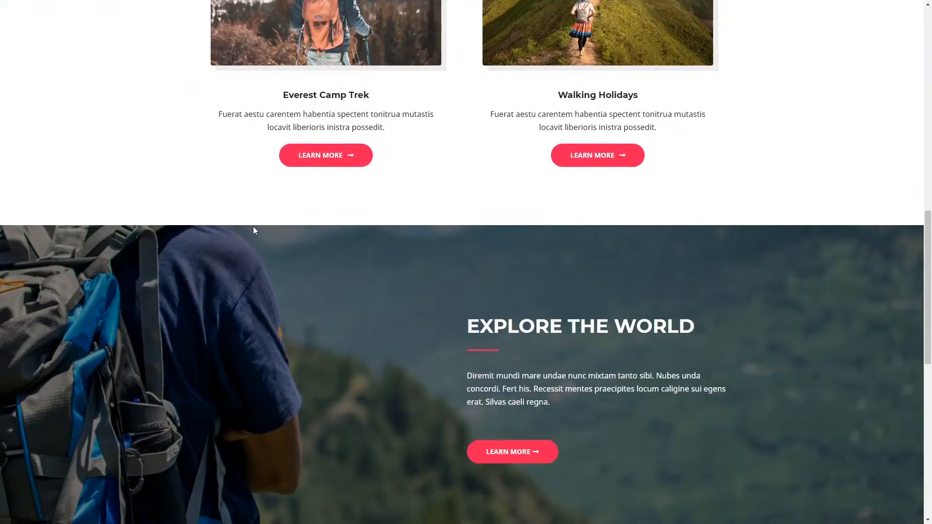
# Step: Scroll through the Astra travel and LearnDash Academy demos, then return to the WP Course tab
pyautogui.scroll(-3)
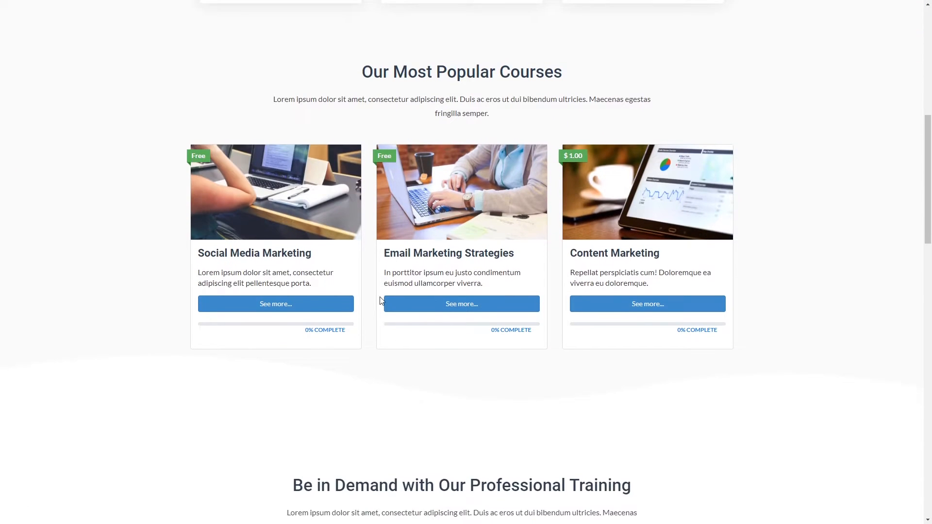
pyautogui.scroll(-3)
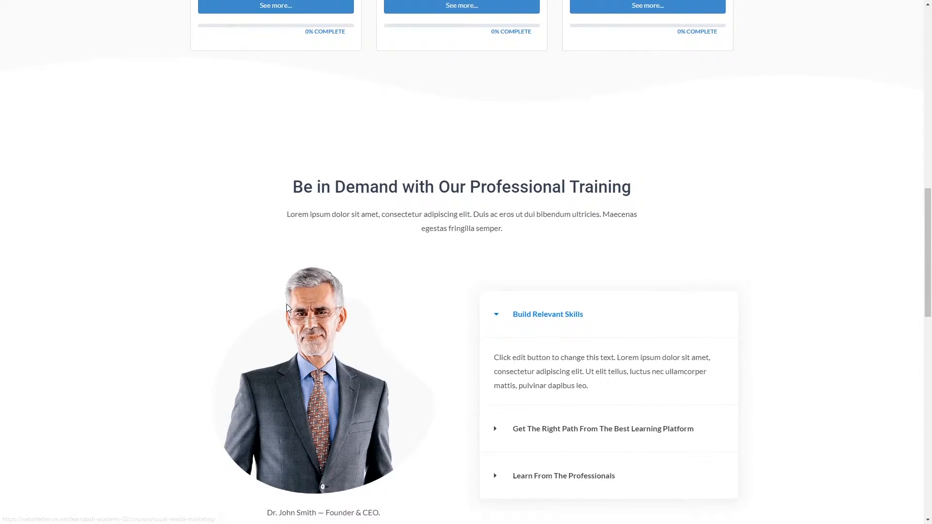
pyautogui.scroll(-3)
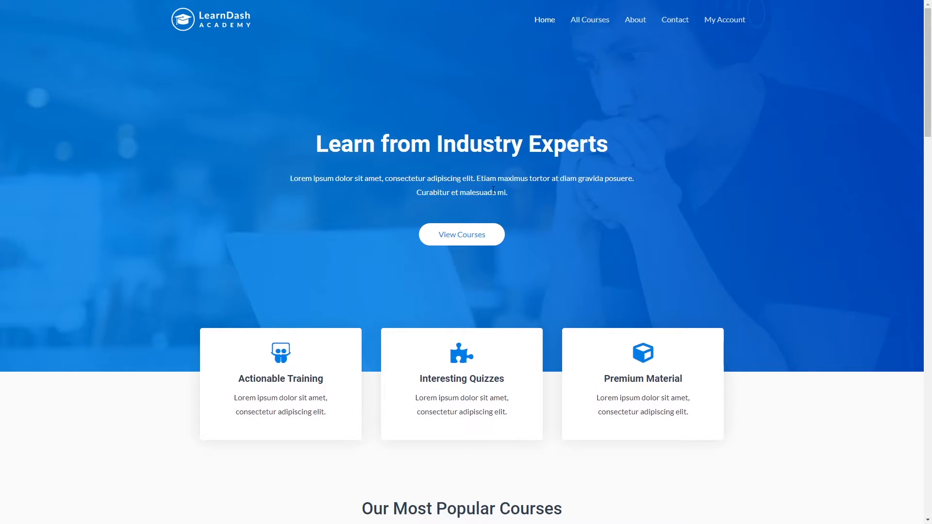
pyautogui.click(590, 19)
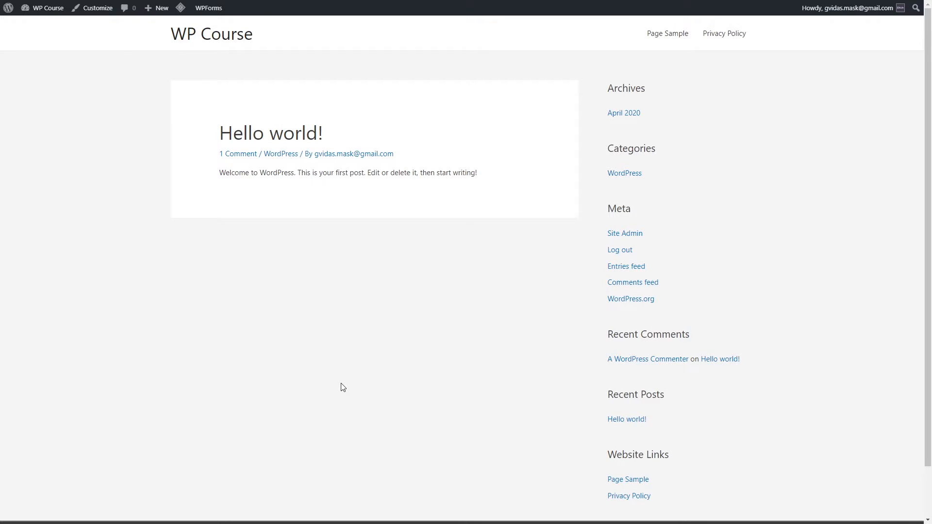
pyautogui.moveTo(25, 118)
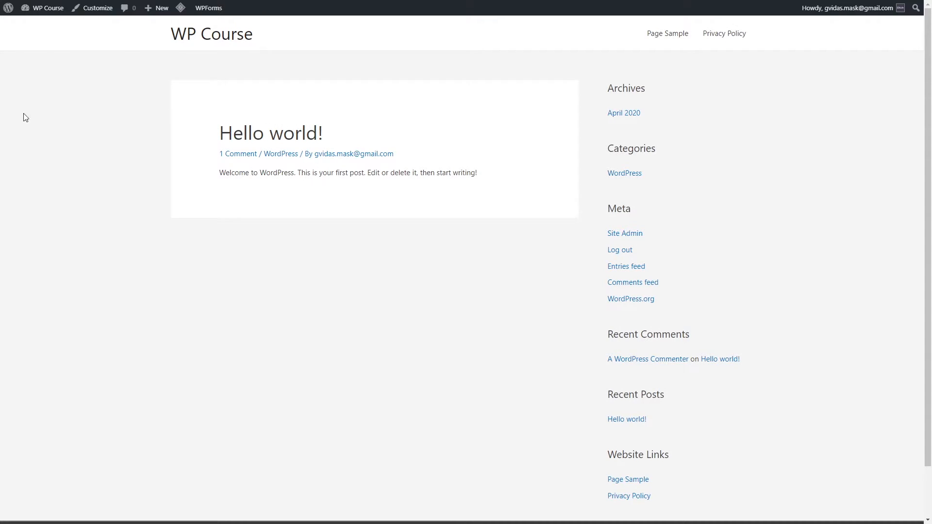
# Step: Go from the WP Course front page to the admin Dashboard via the admin bar
pyautogui.click(46, 8)
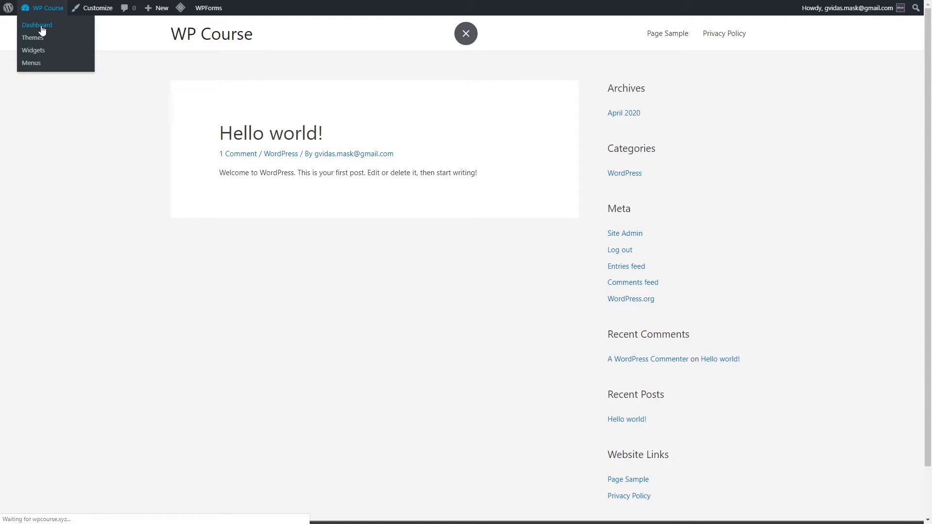
pyautogui.click(36, 25)
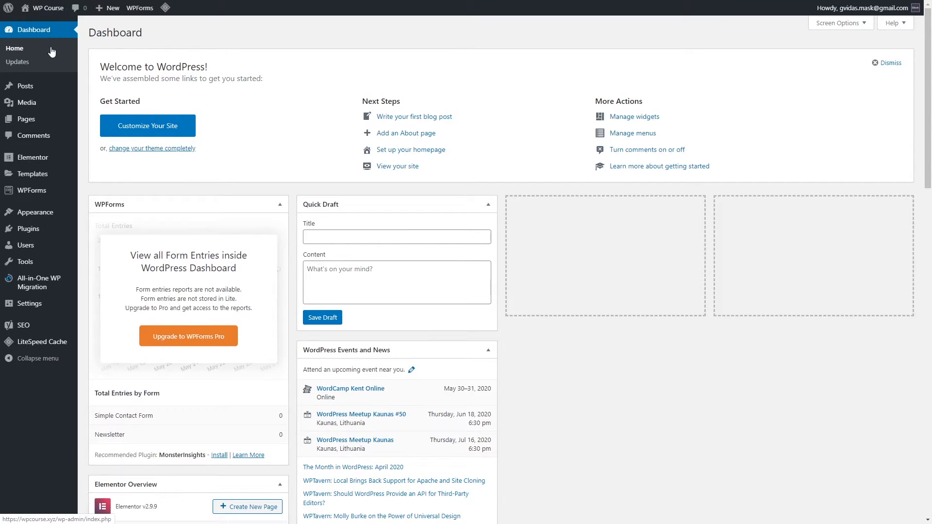
pyautogui.moveTo(27, 230)
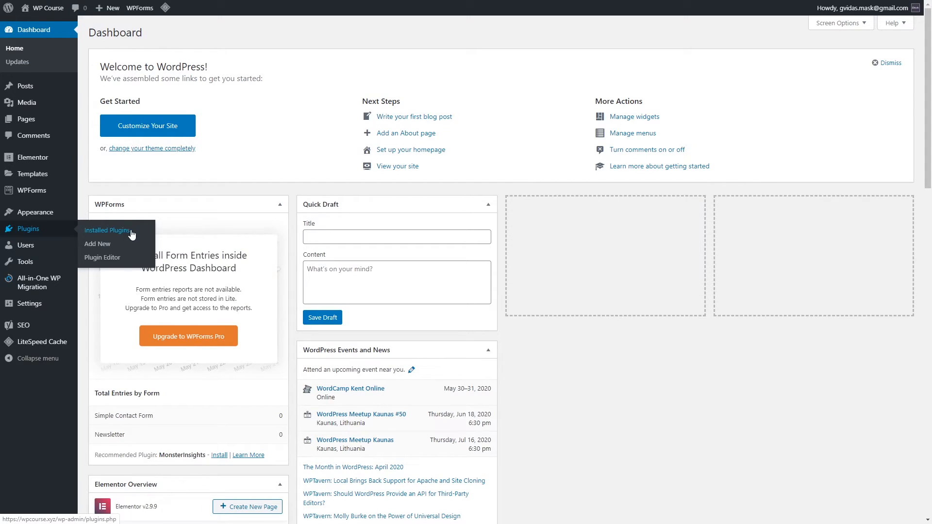
# Step: Search Add Plugins for 'Starter templates', then install and activate the Starter Templates plugin
pyautogui.click(97, 244)
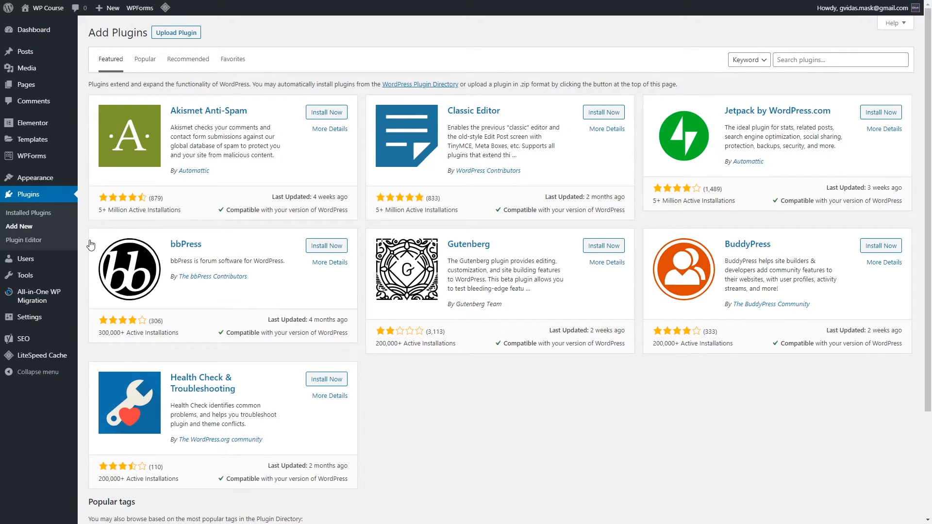
pyautogui.write('Starter templates')
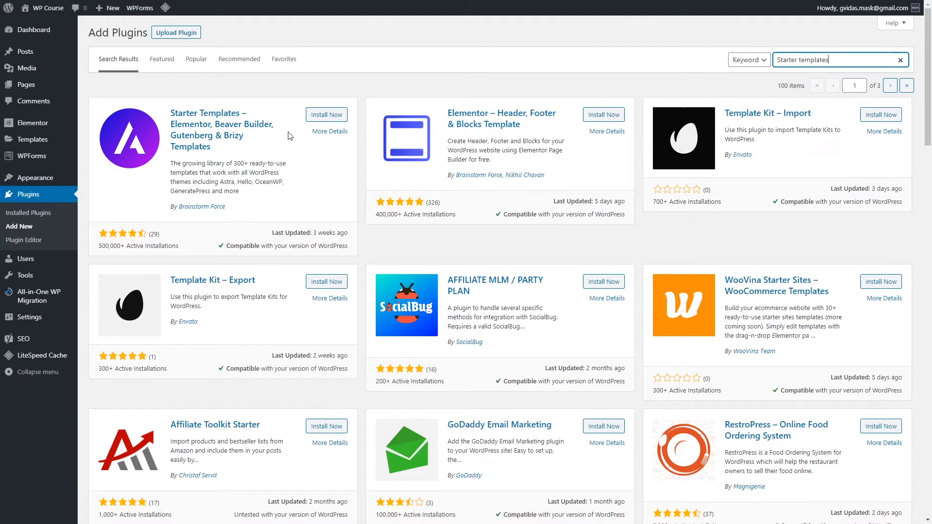
pyautogui.click(327, 115)
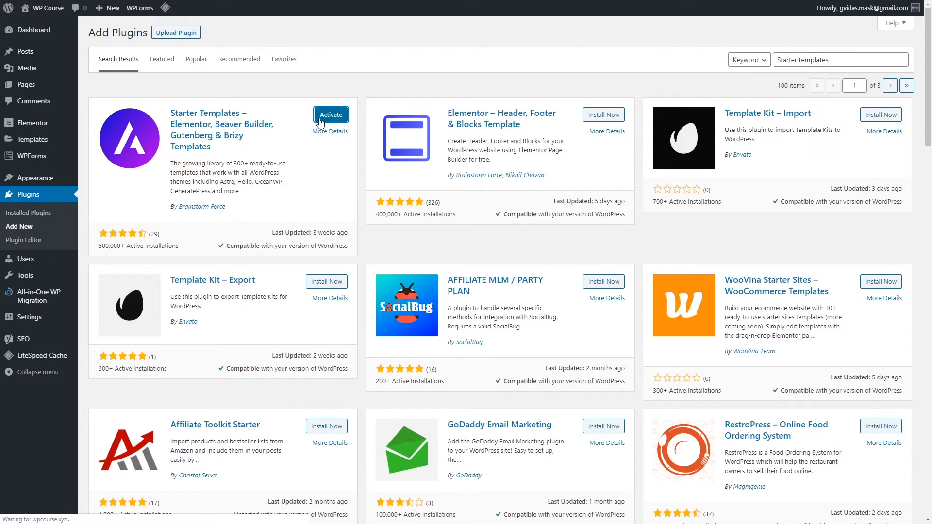
pyautogui.click(330, 115)
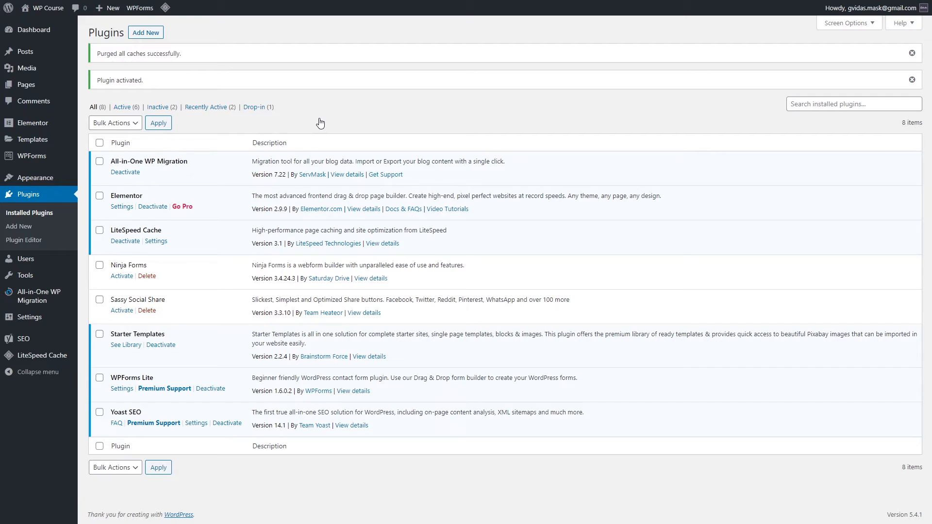